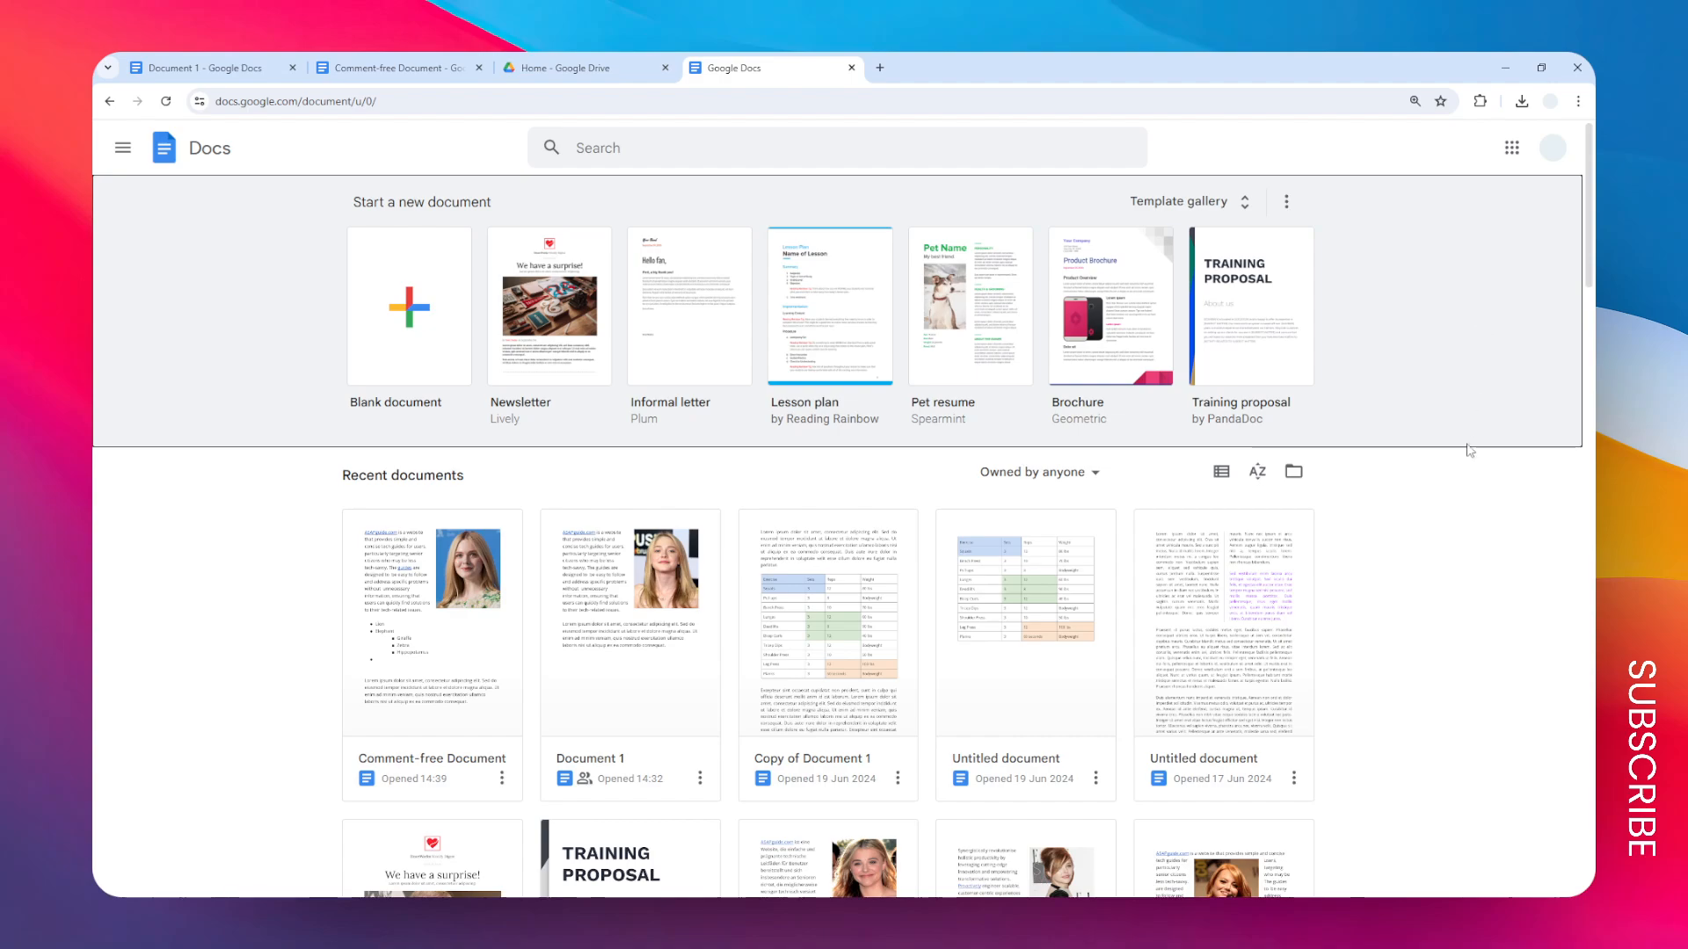
pyautogui.moveTo(1114, 610)
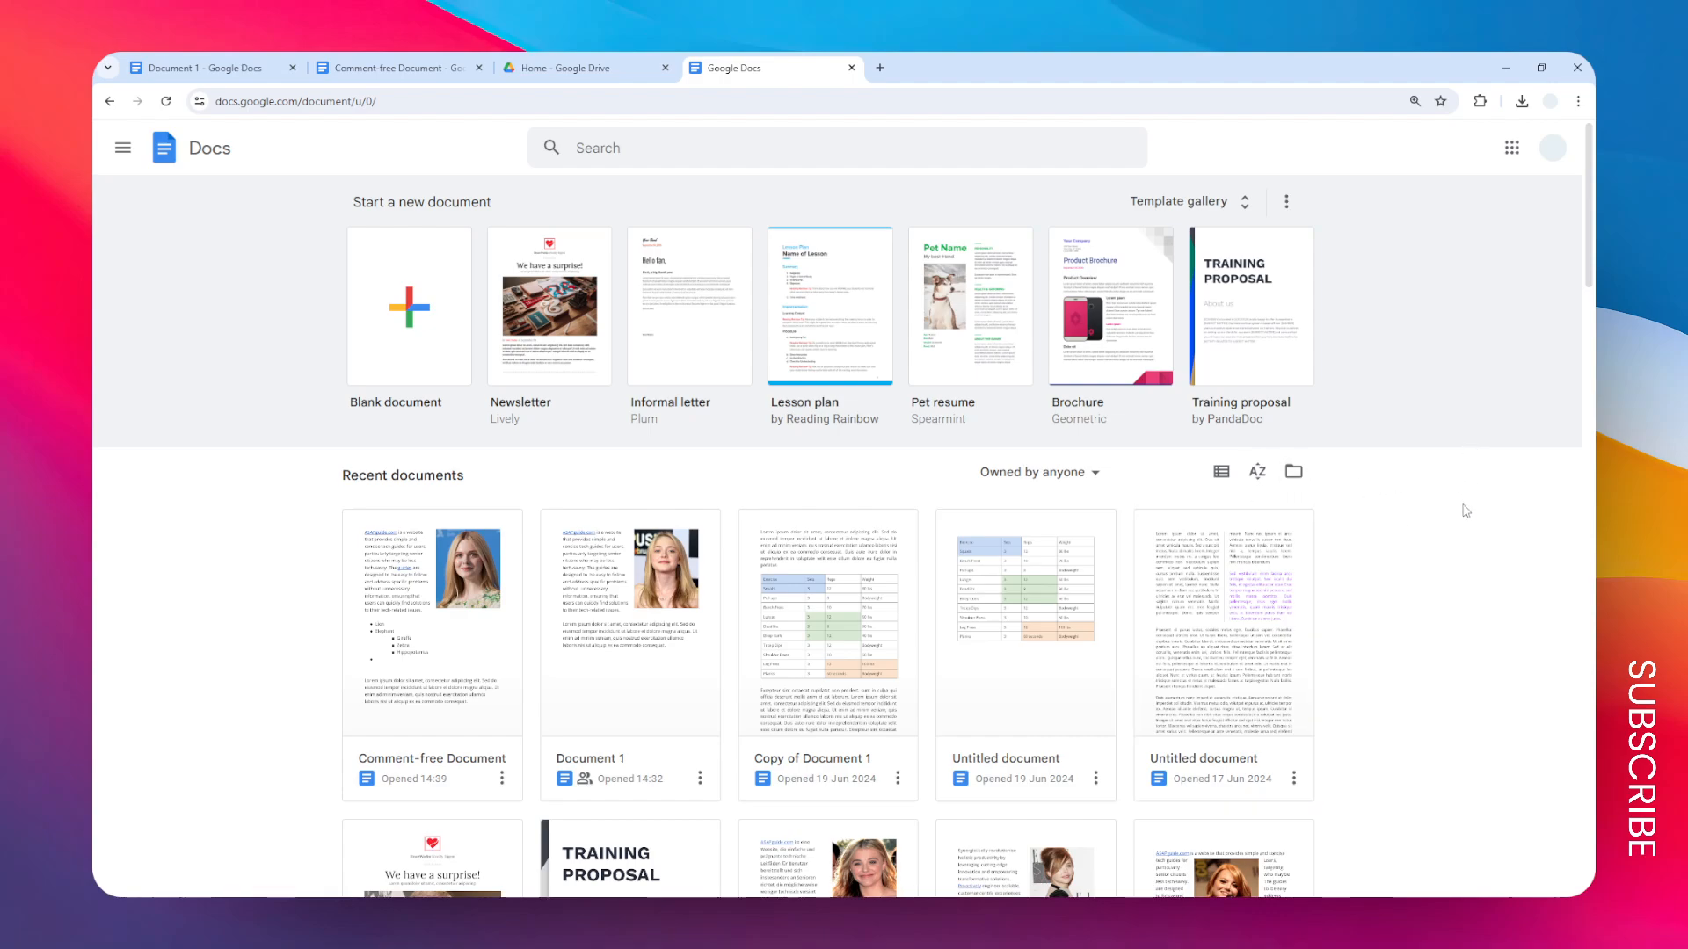
pyautogui.moveTo(1414, 264)
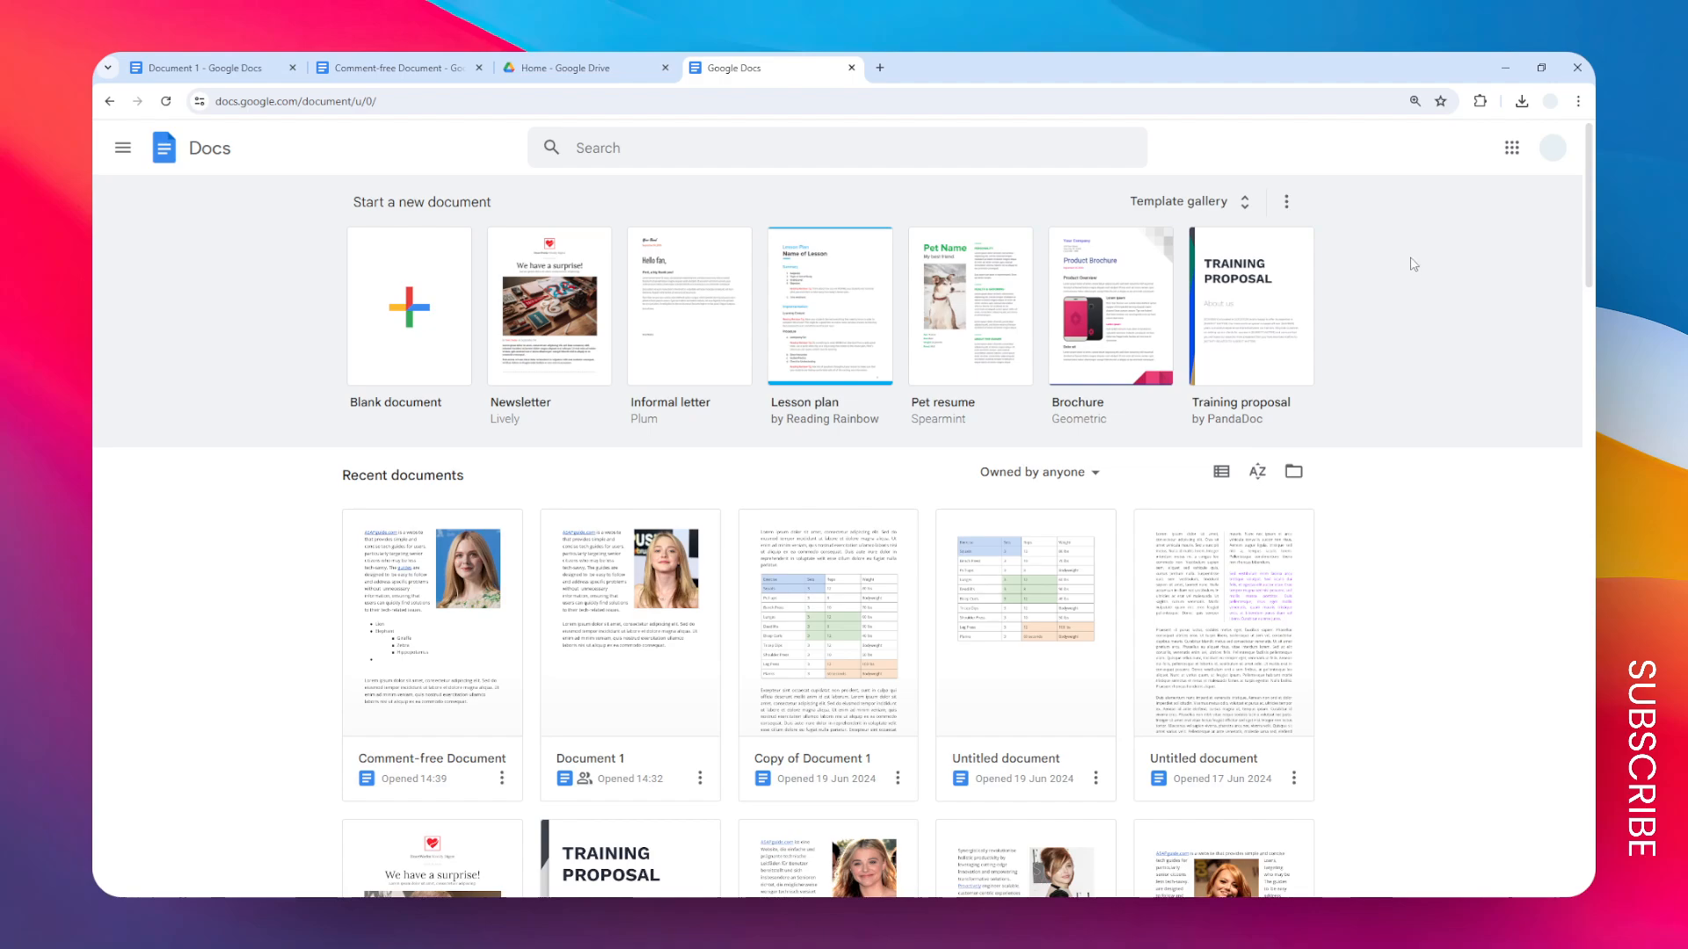
pyautogui.moveTo(1424, 195)
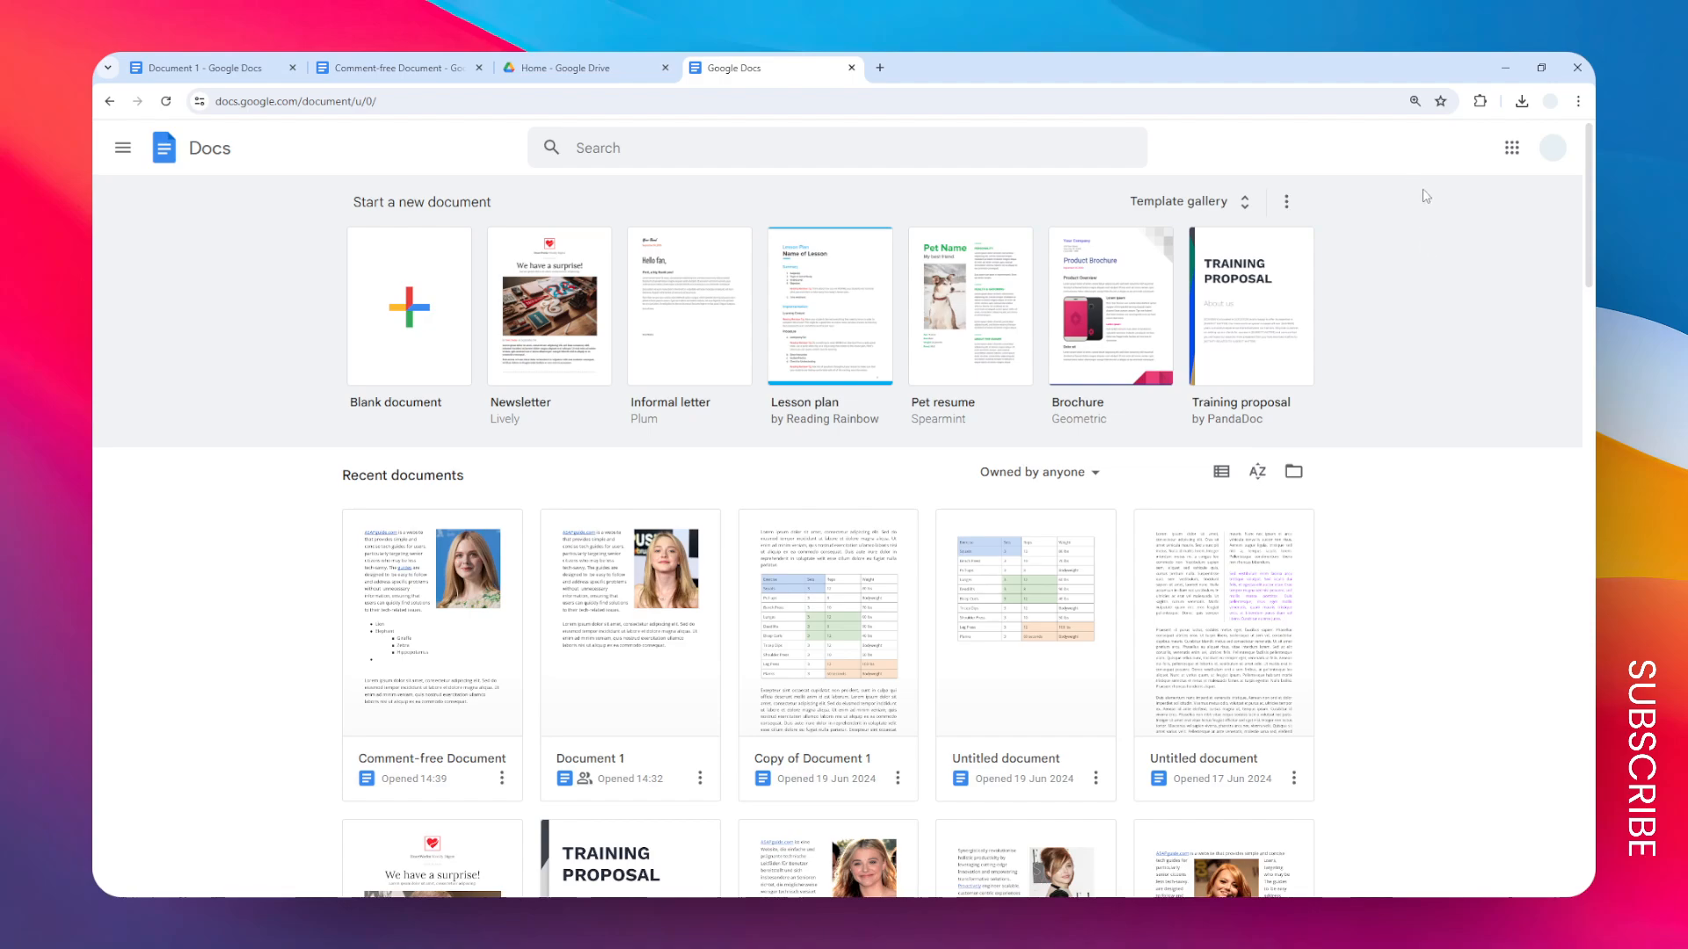
# Step: Launch Google Drive in a new tab from the Google apps launcher, landing on Home
pyautogui.click(123, 148)
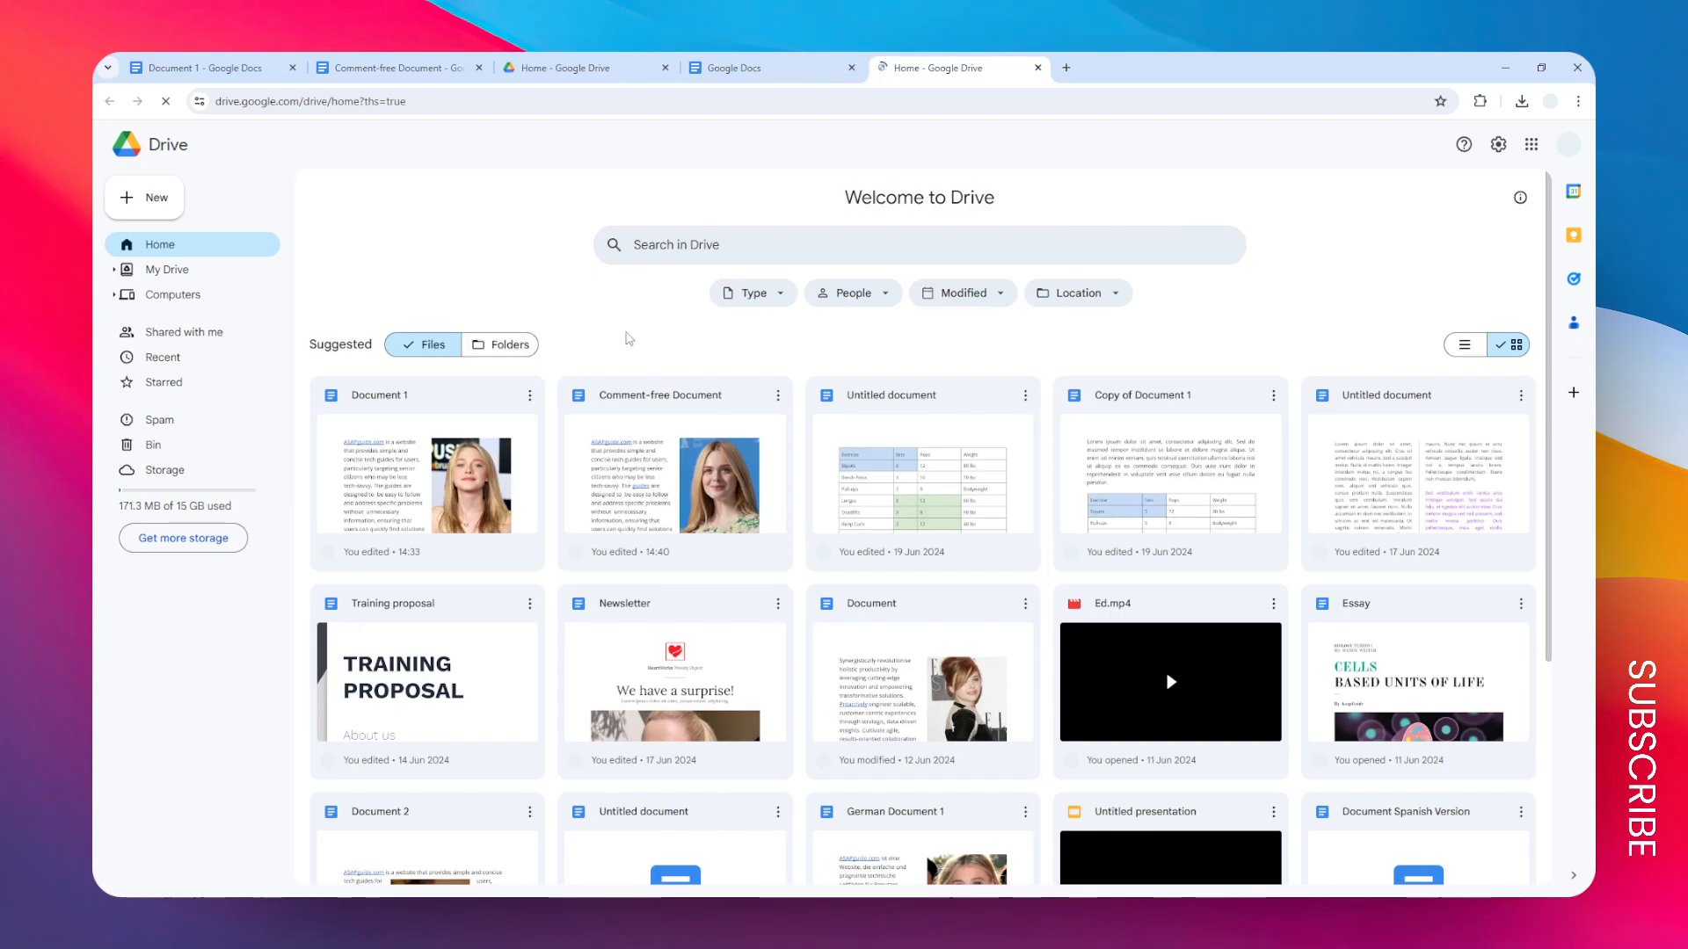
pyautogui.moveTo(1458, 269)
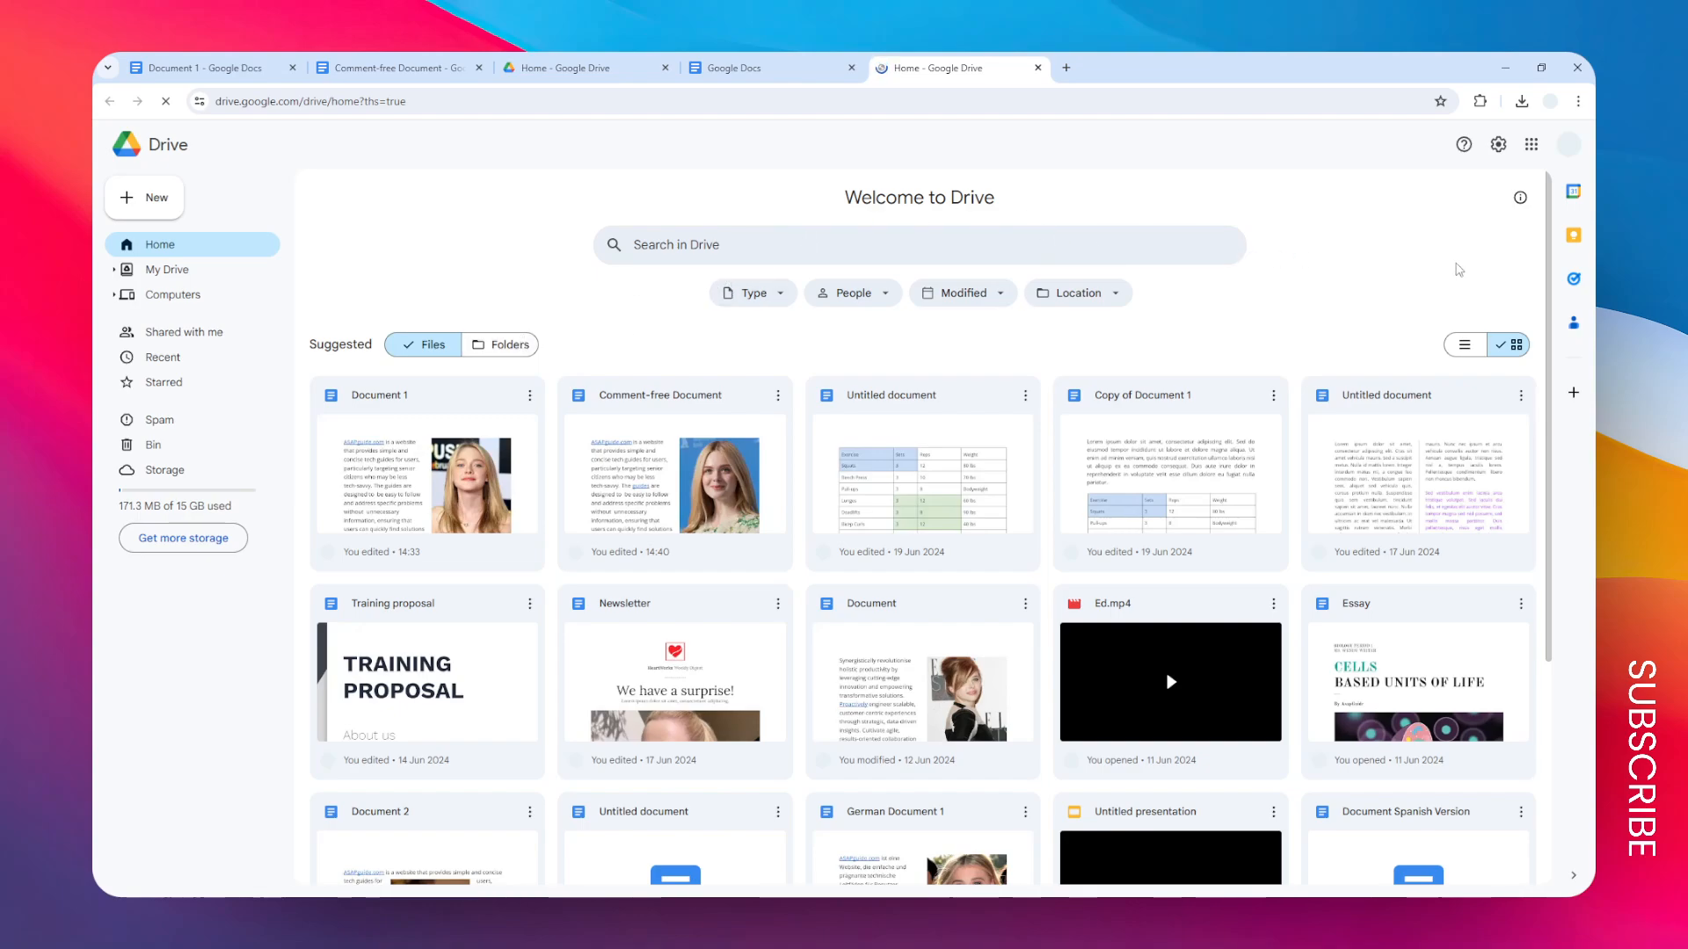
pyautogui.moveTo(1389, 276)
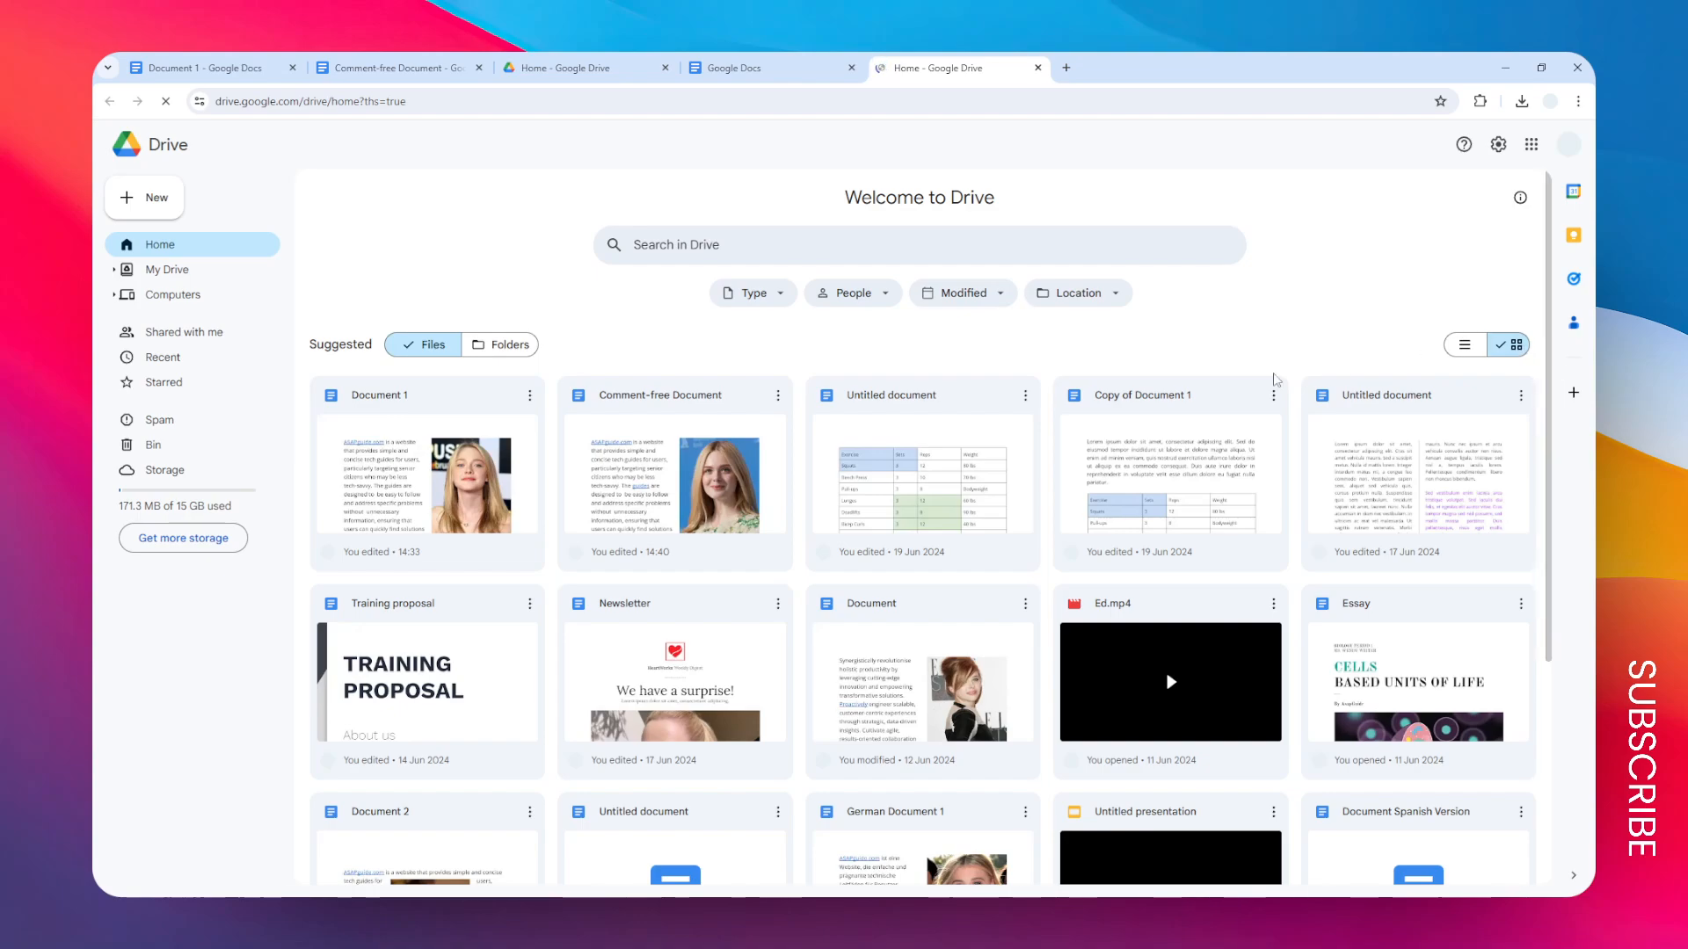
pyautogui.moveTo(1426, 259)
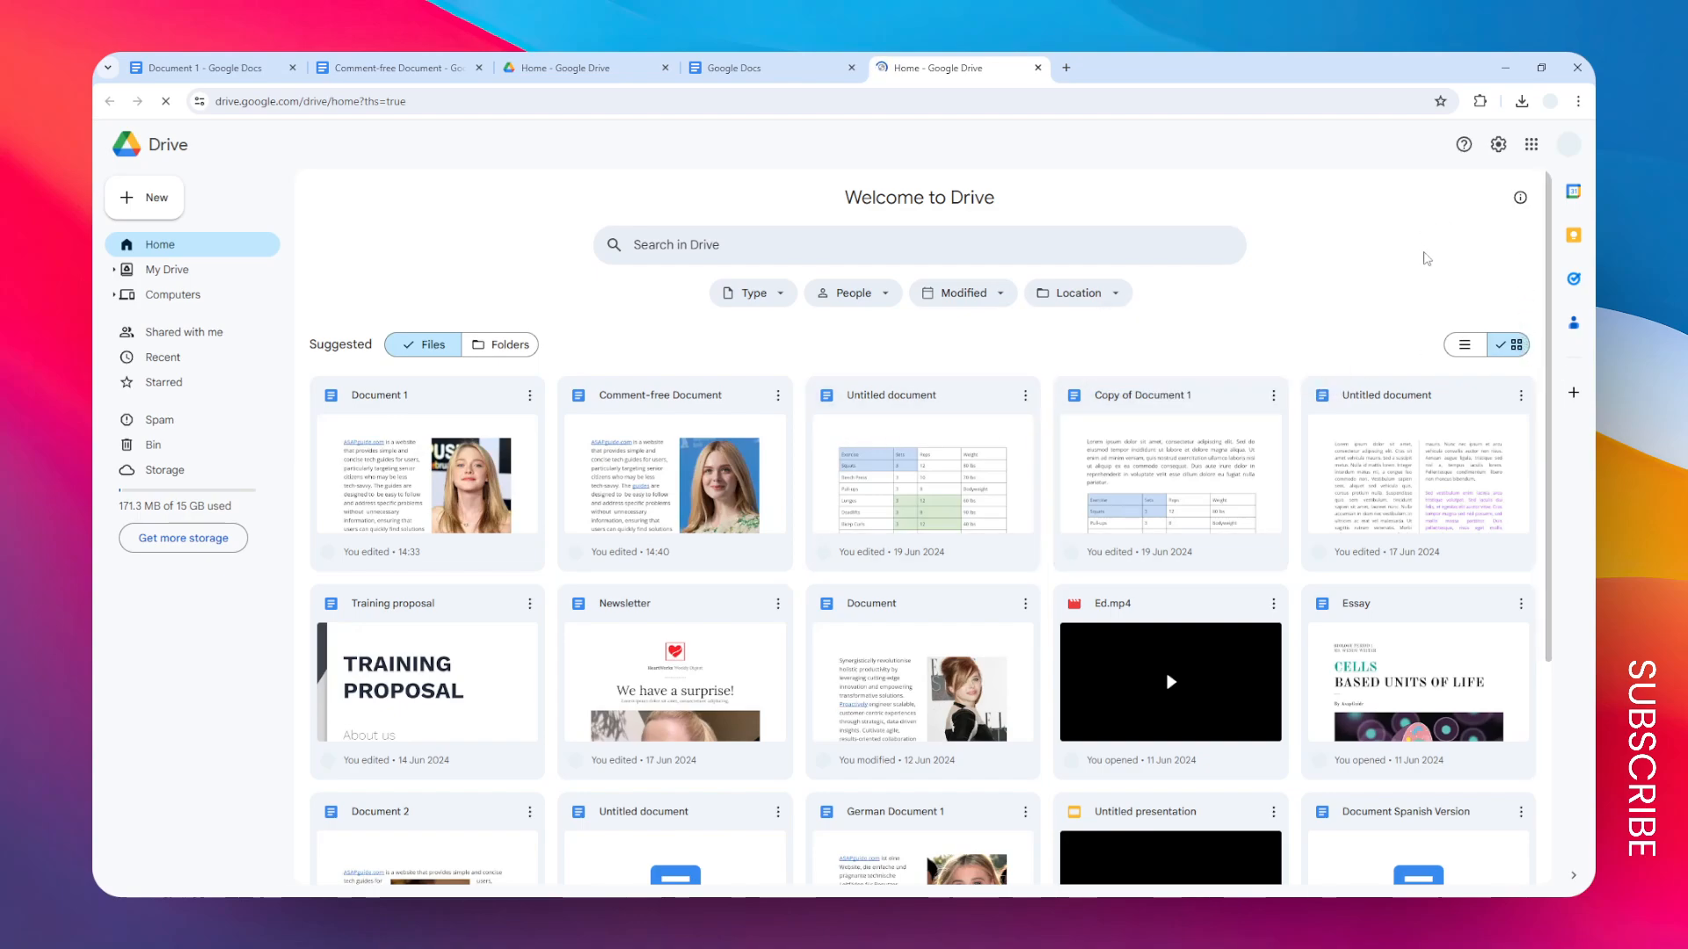
pyautogui.moveTo(1383, 623)
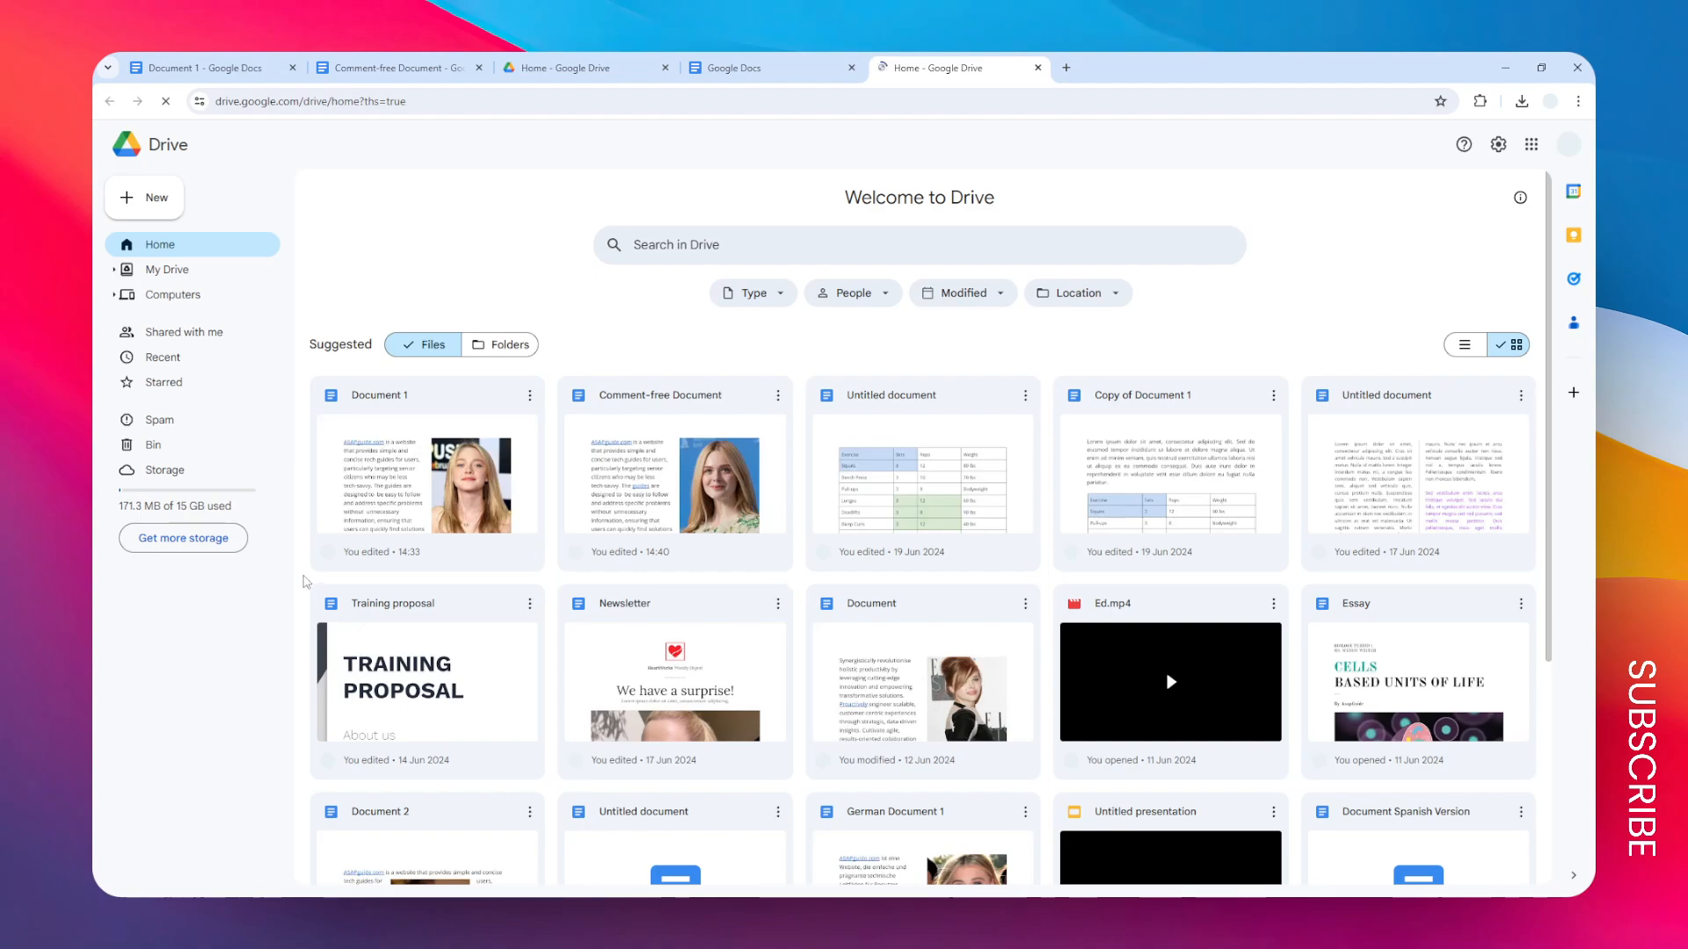
# Step: Select Training proposal and Essay together among the suggested files
pyautogui.click(675, 683)
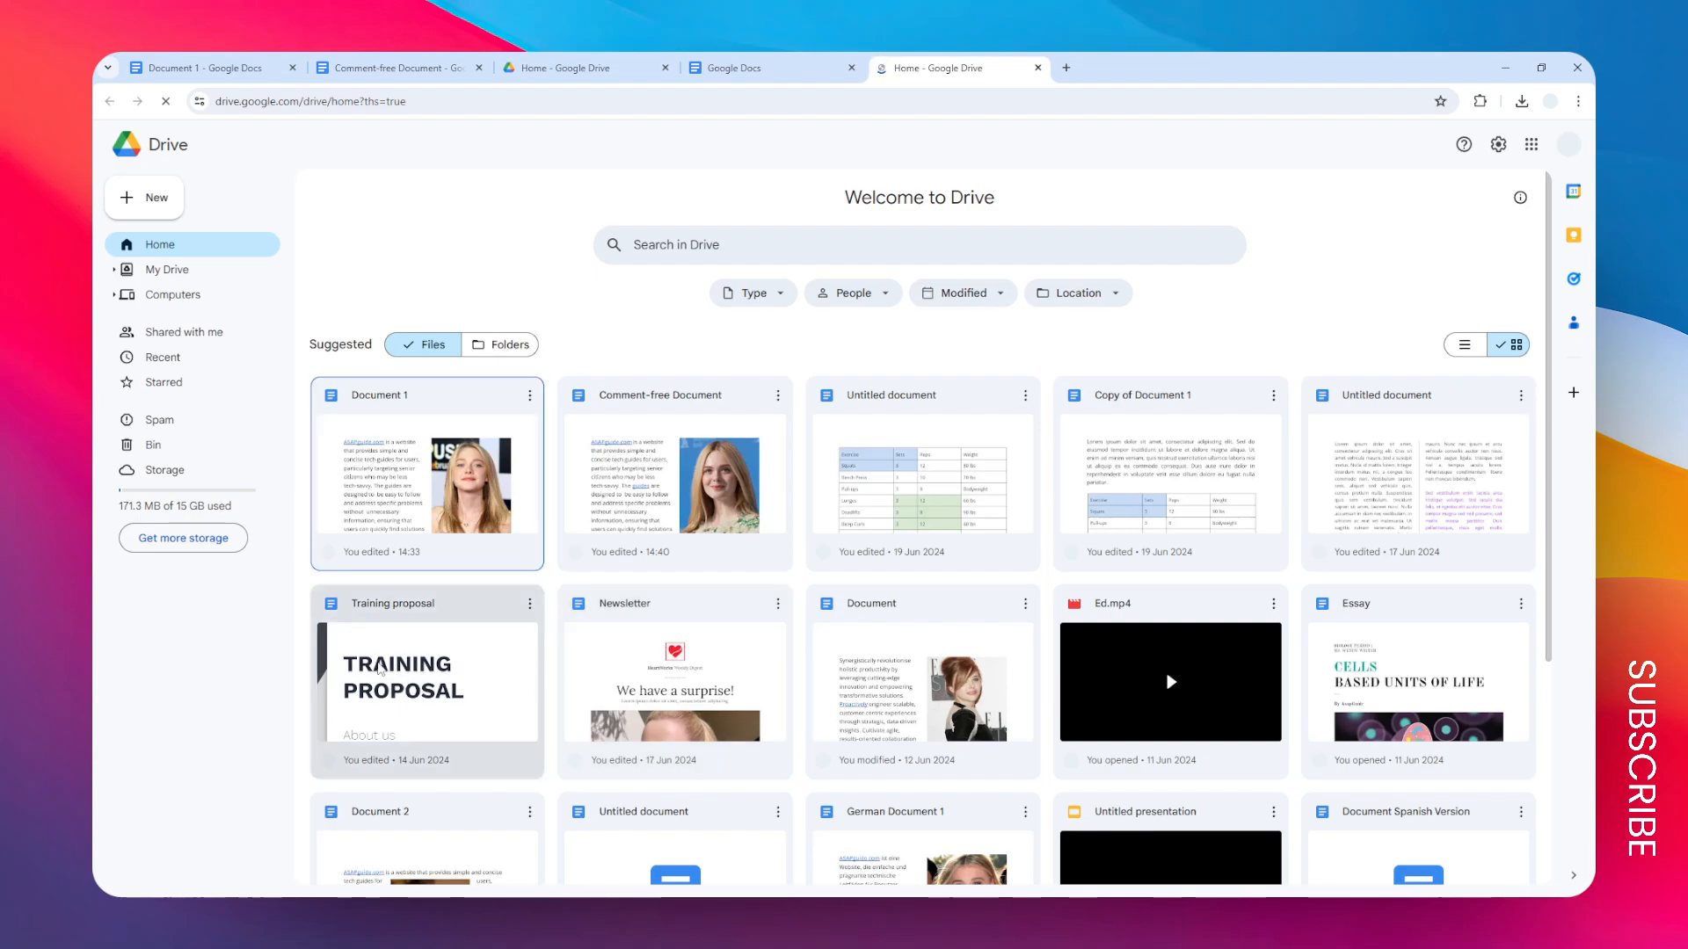
pyautogui.click(426, 680)
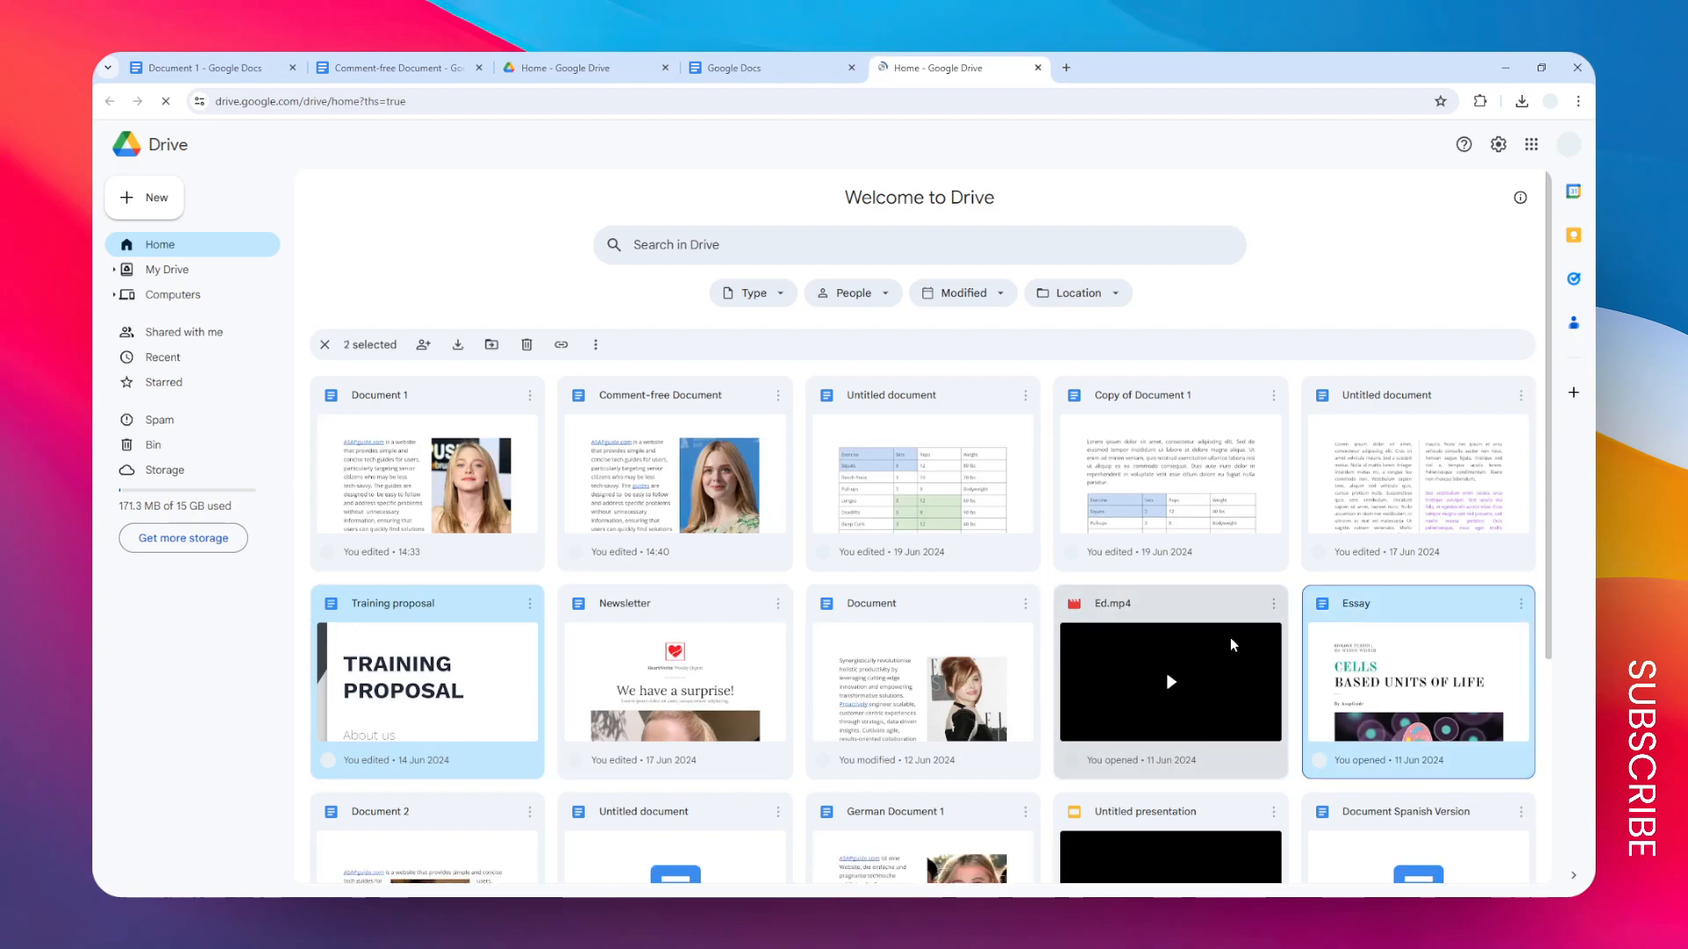
pyautogui.moveTo(1211, 684)
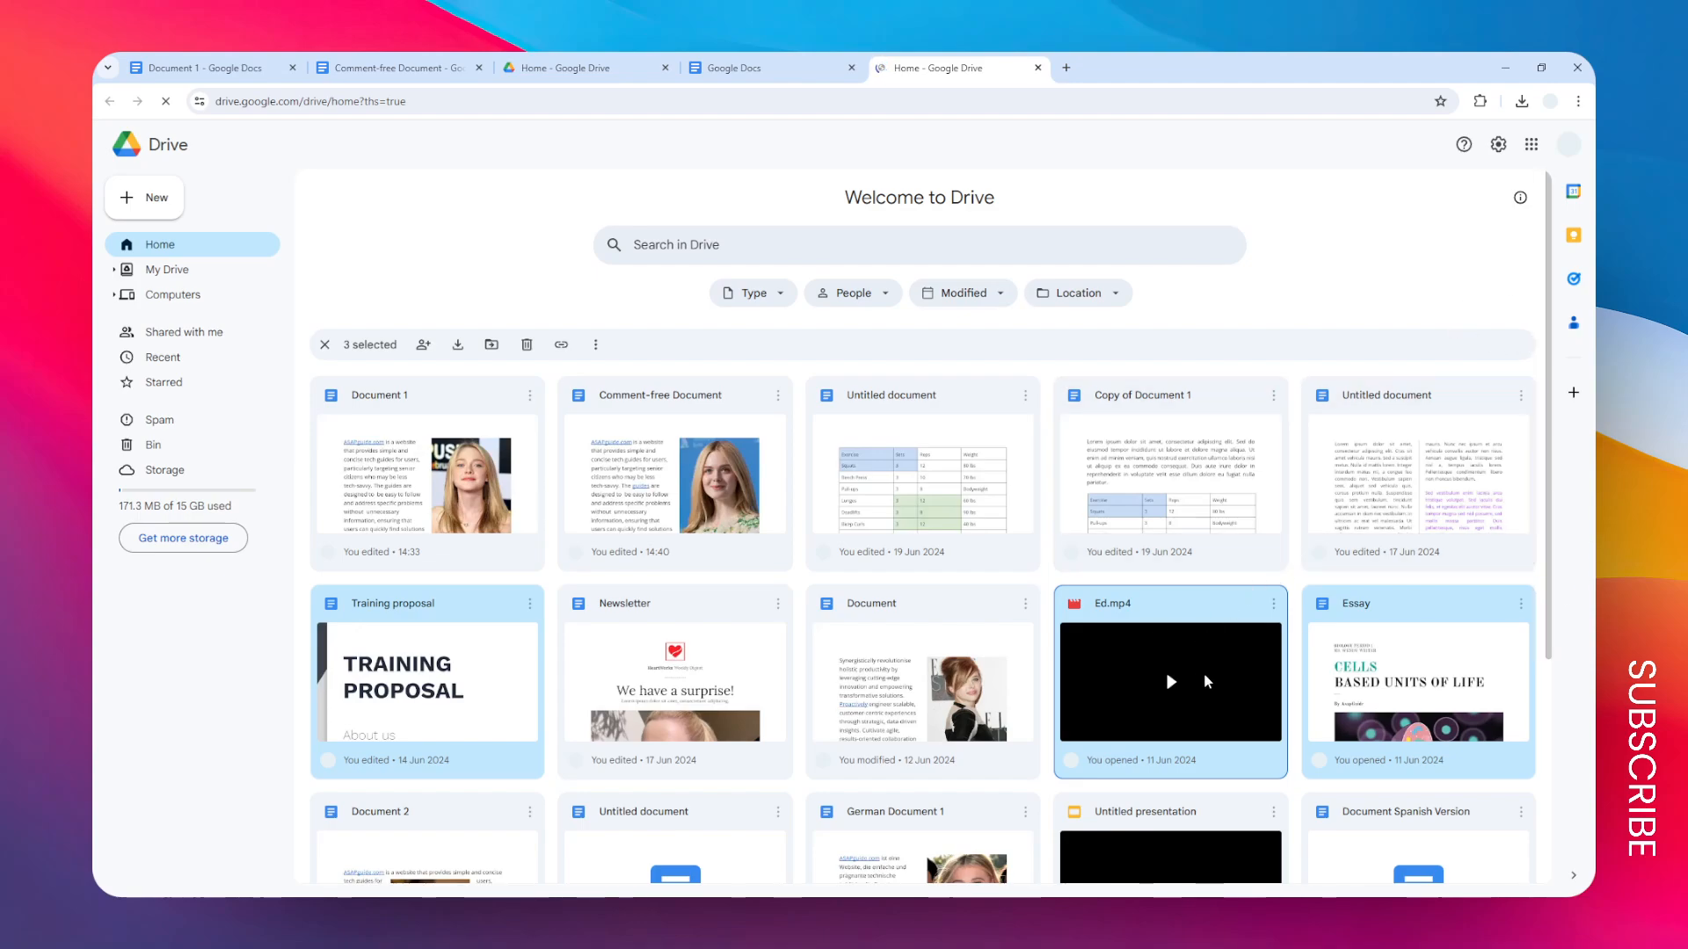
pyautogui.moveTo(526, 345)
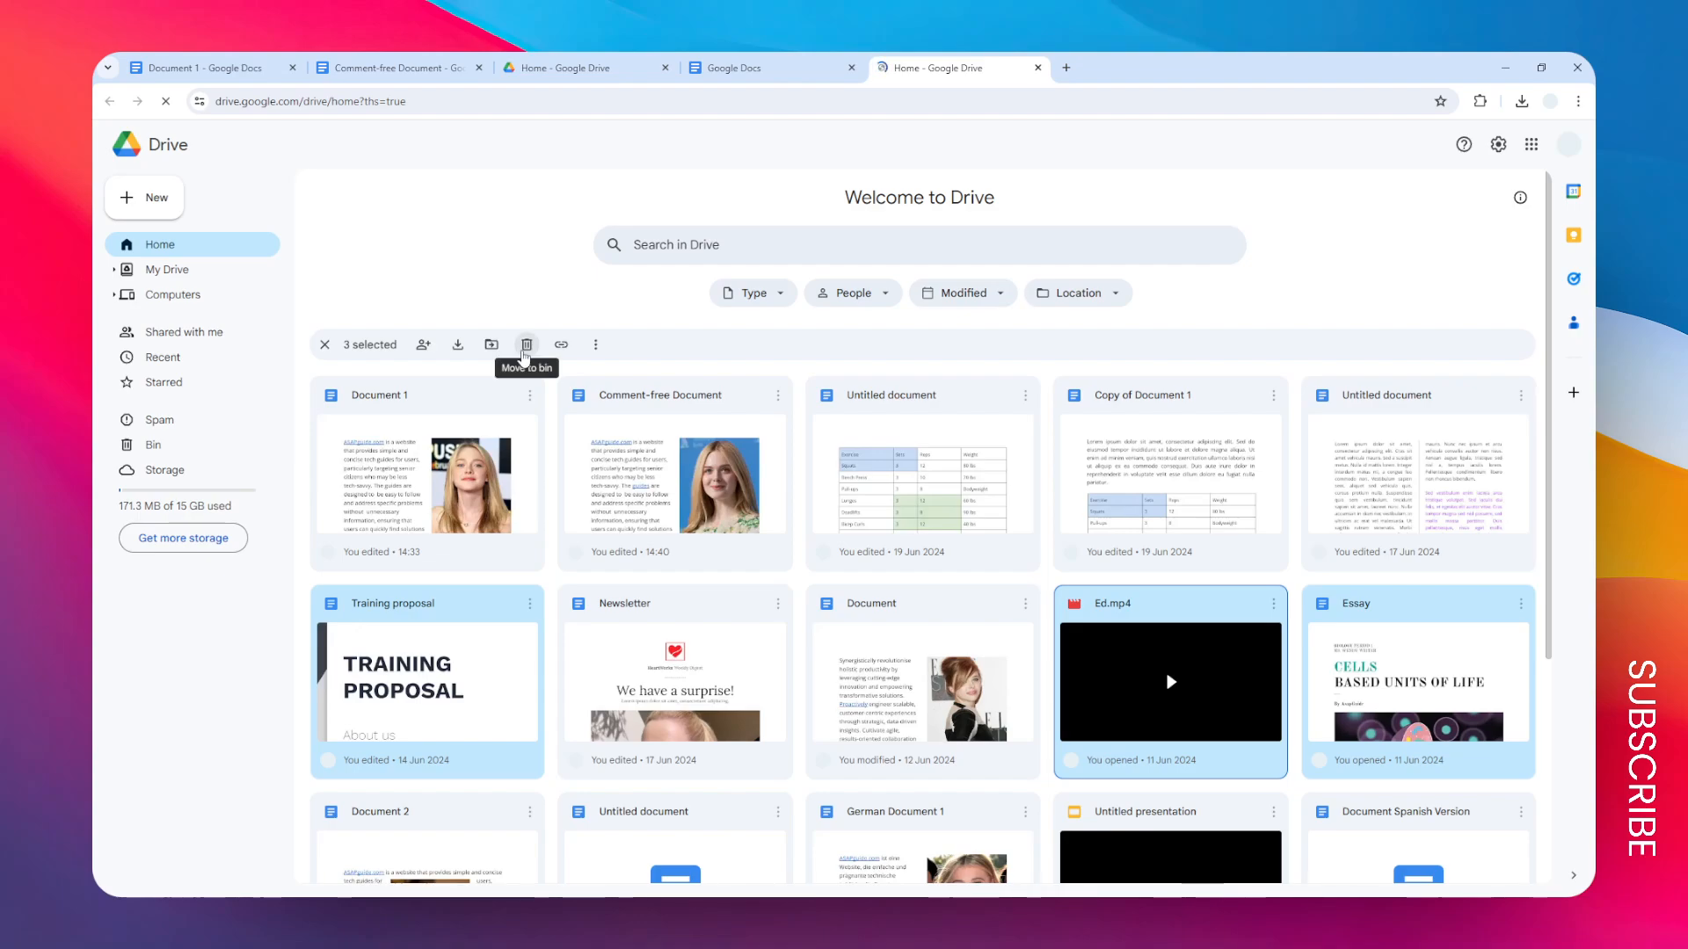
# Step: Send the three selected files to the Bin via Move to bin
pyautogui.click(526, 345)
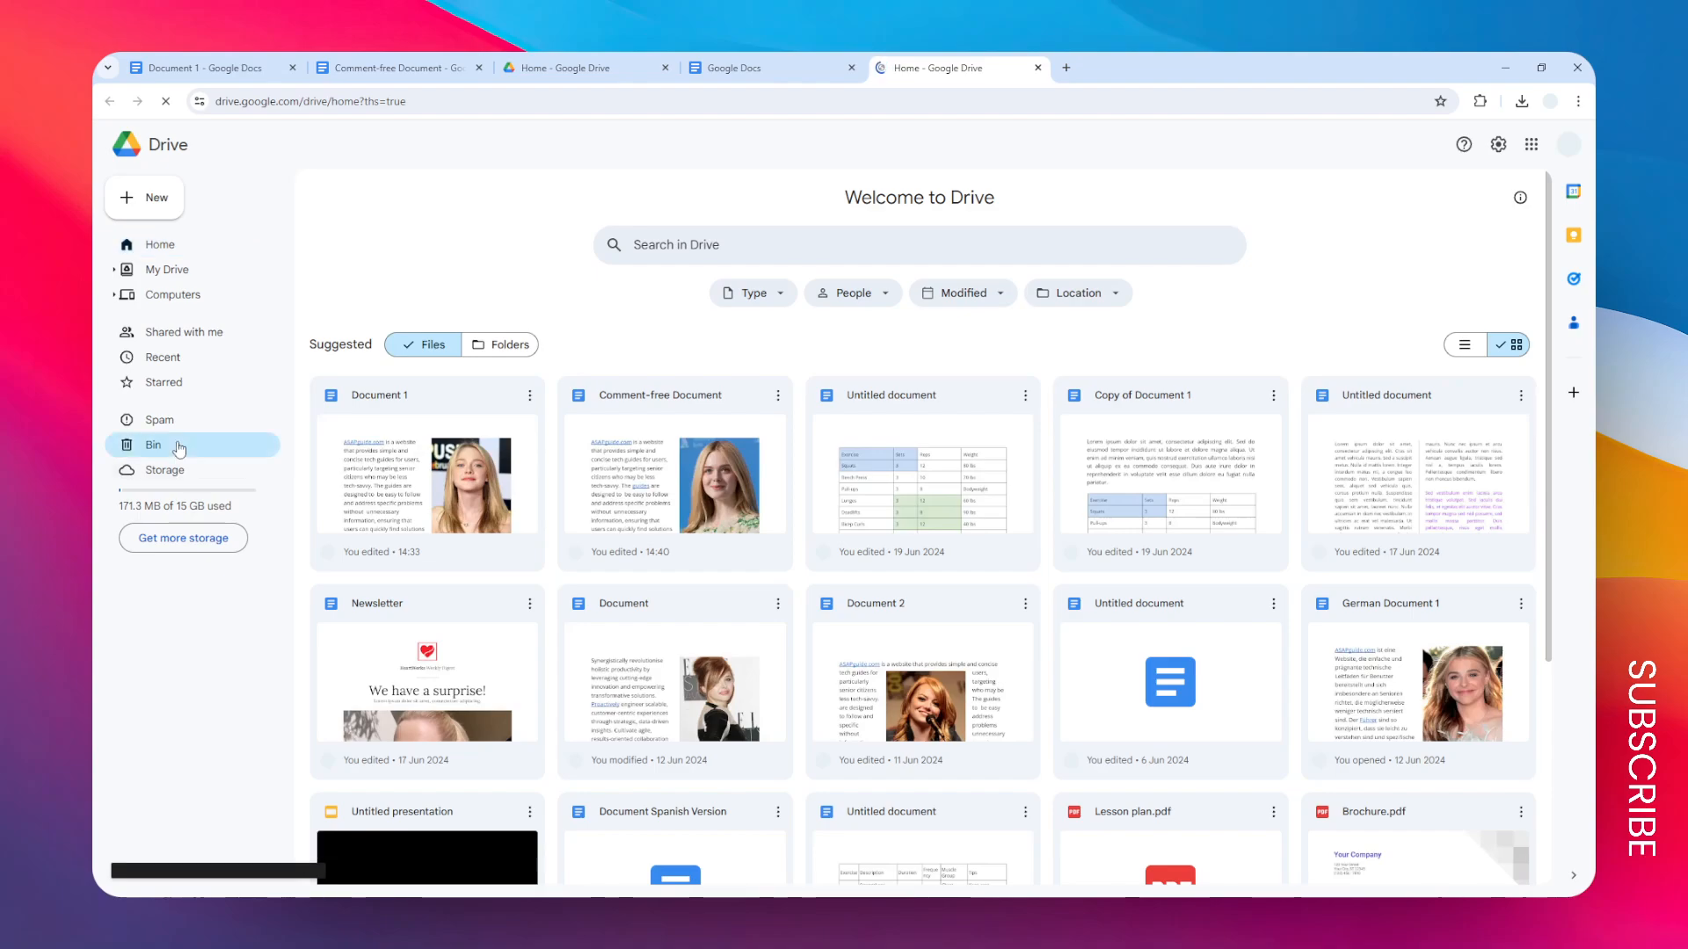
# Step: In the Bin, delete Training proposal, Ed.mp4 and Essay forever and confirm
pyautogui.click(153, 445)
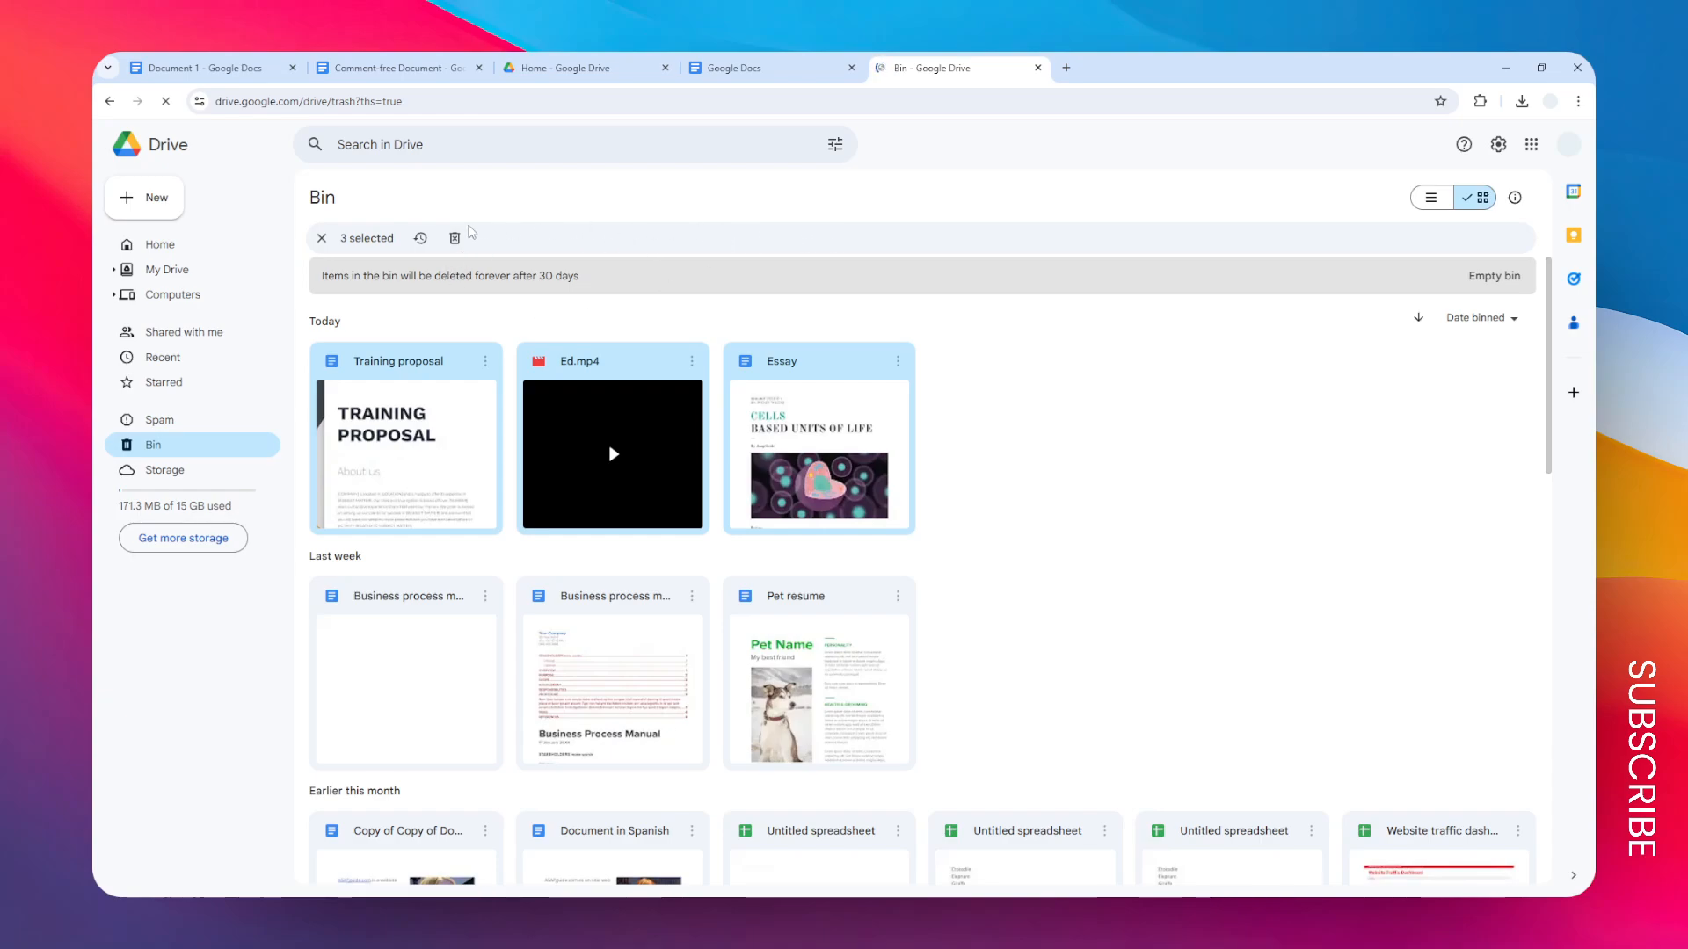
pyautogui.click(454, 237)
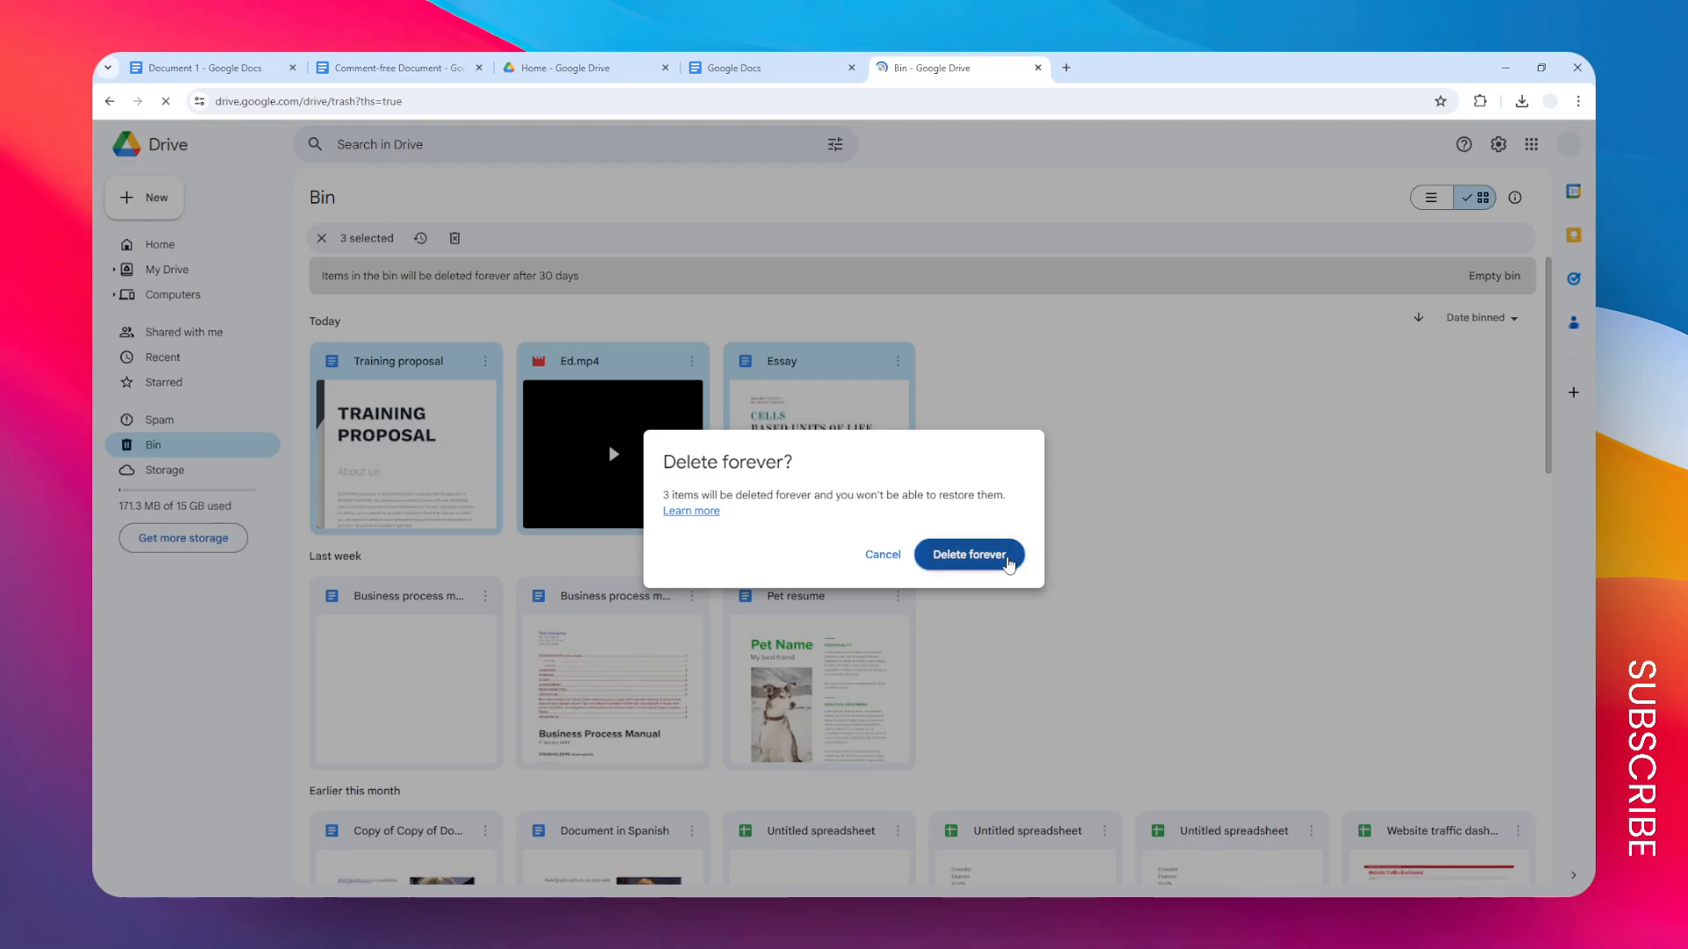
pyautogui.click(967, 553)
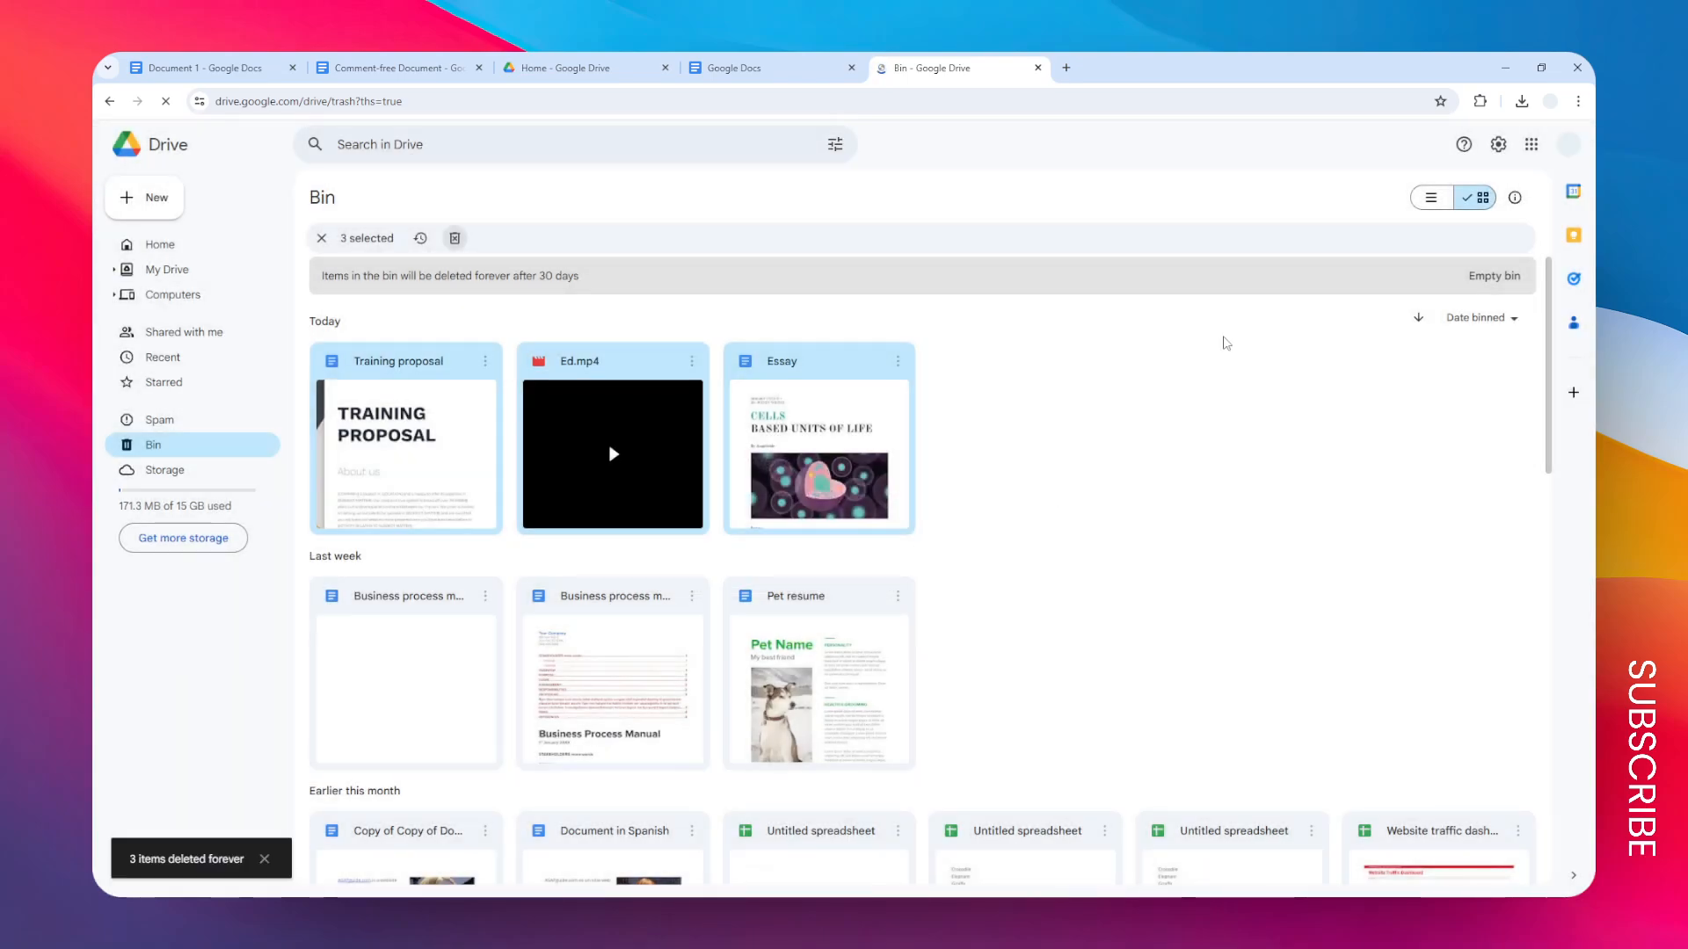